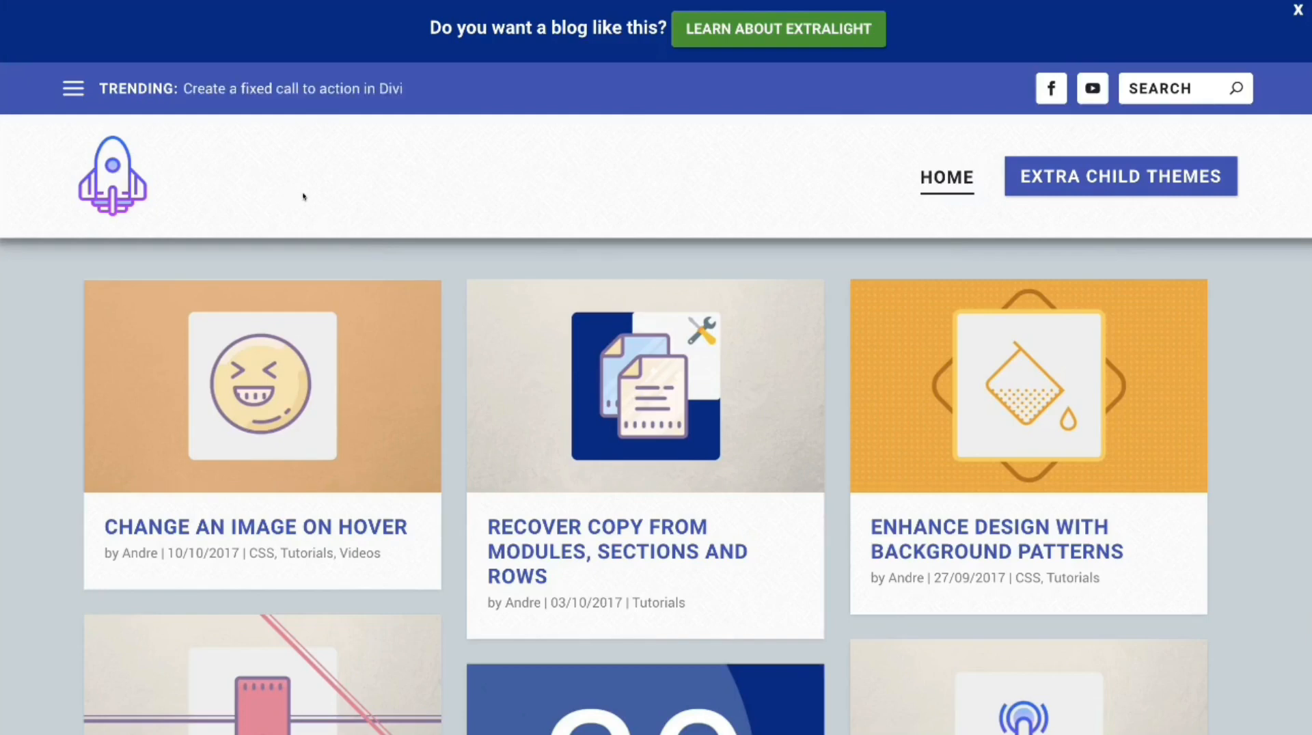
mouse_move(312, 195)
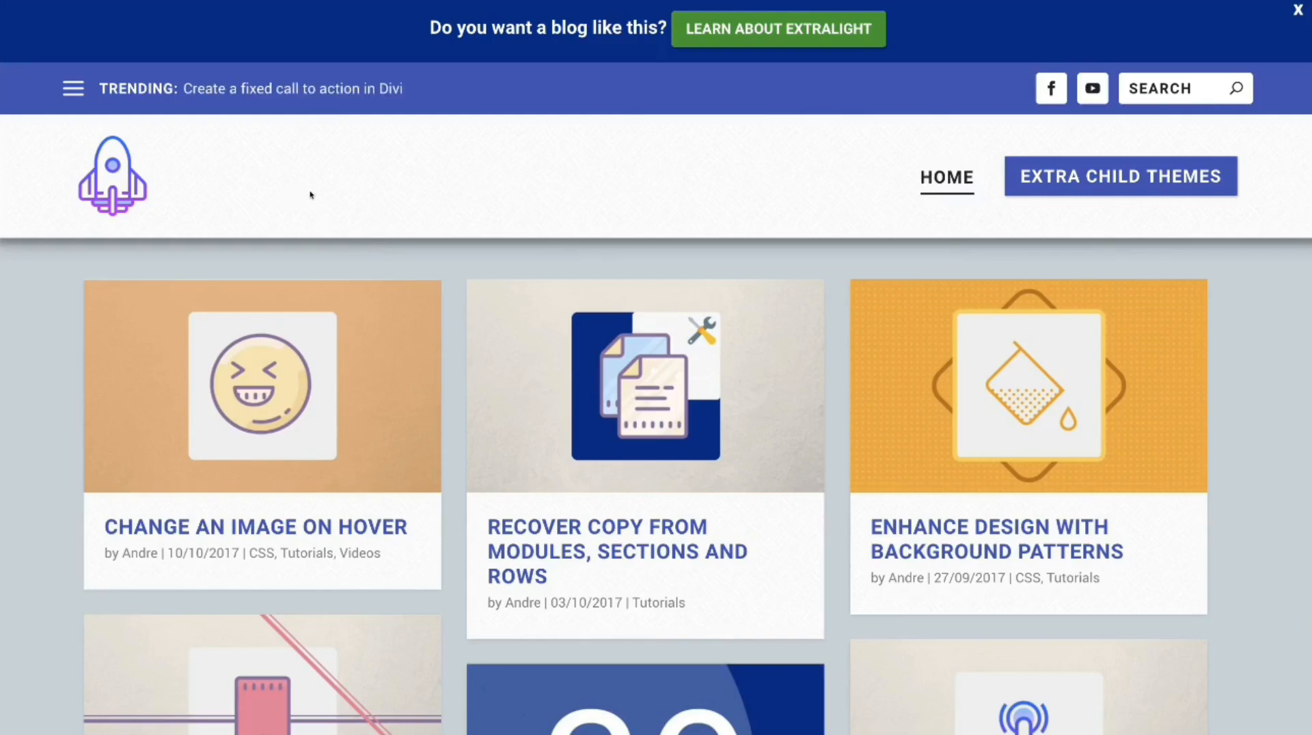
mouse_move(279, 260)
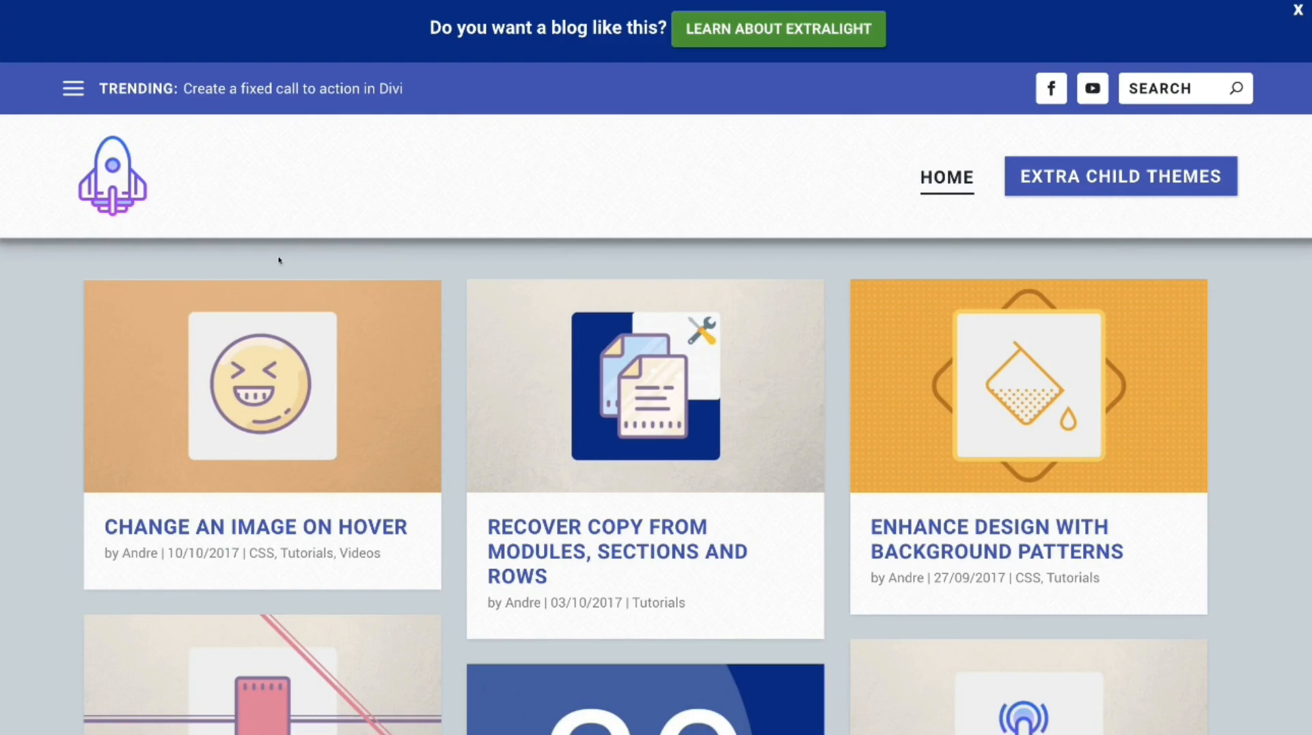
mouse_move(282, 263)
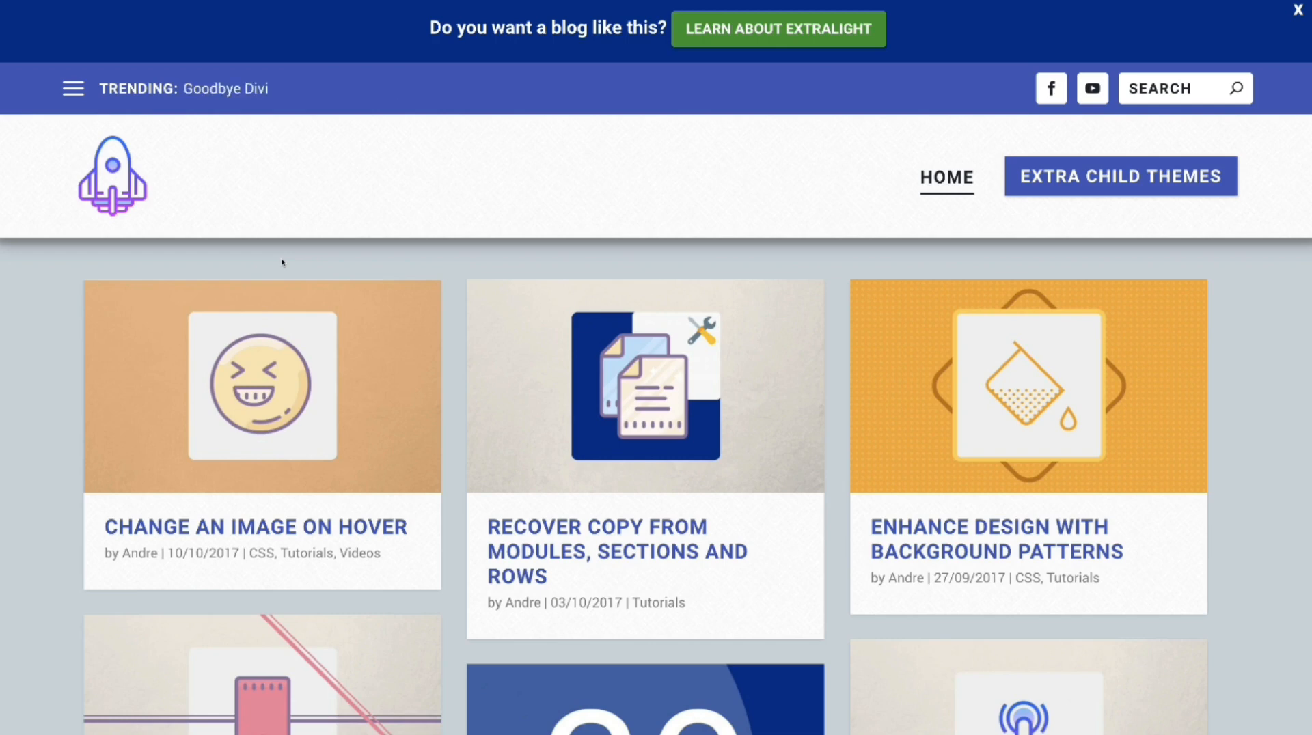
mouse_move(205, 205)
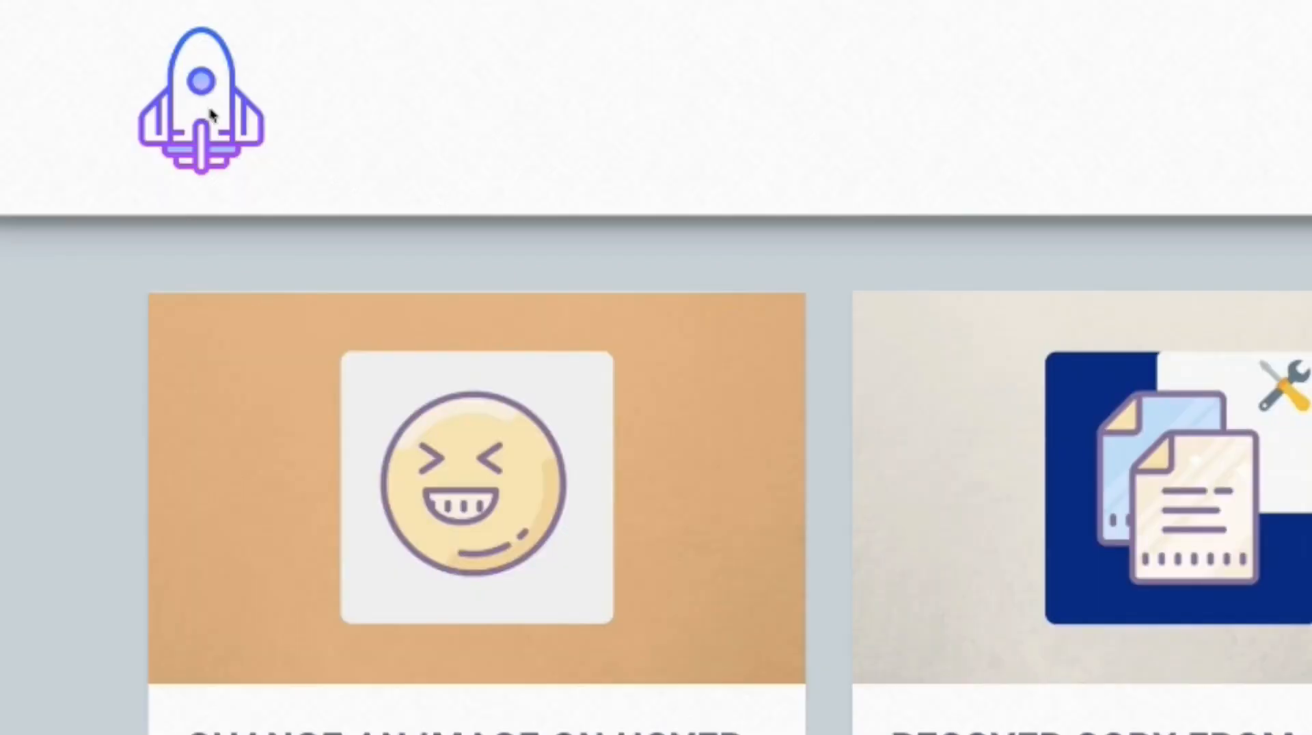
Inspect the rocket logo image in the developer tools via its context menu.
right_click(211, 114)
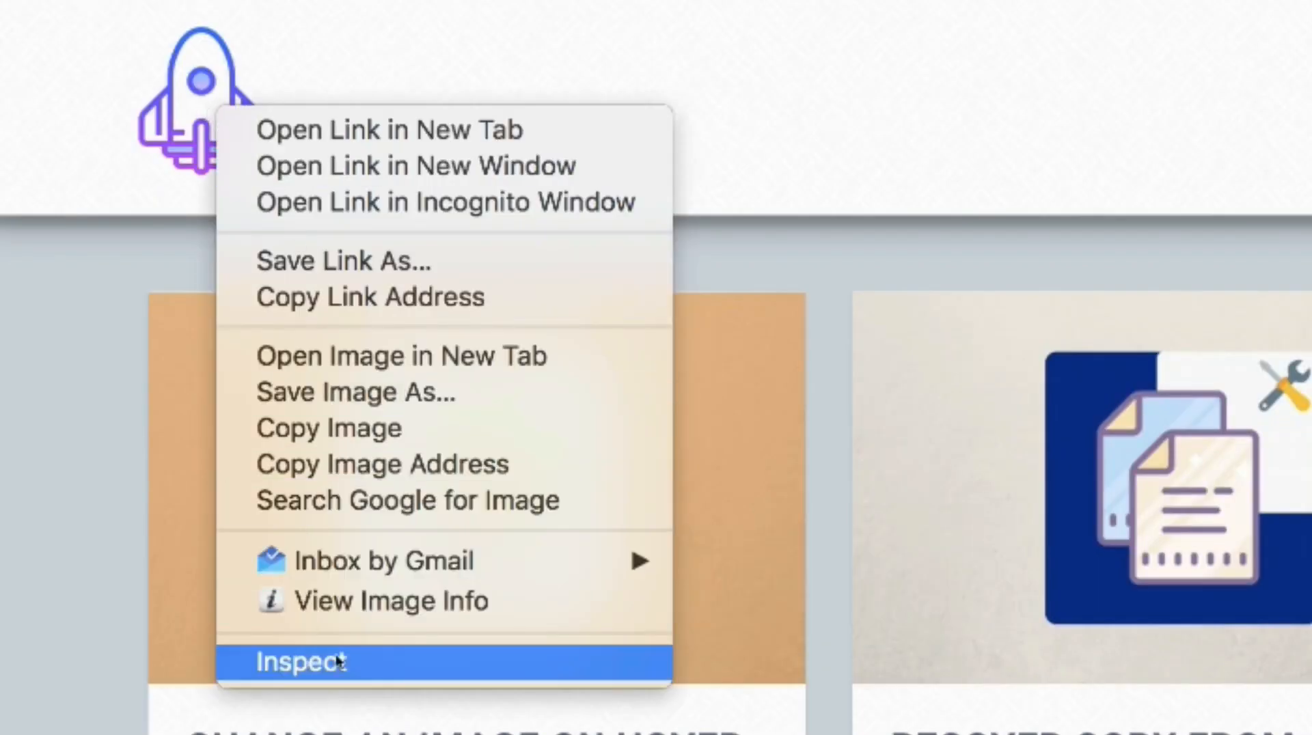
click(289, 660)
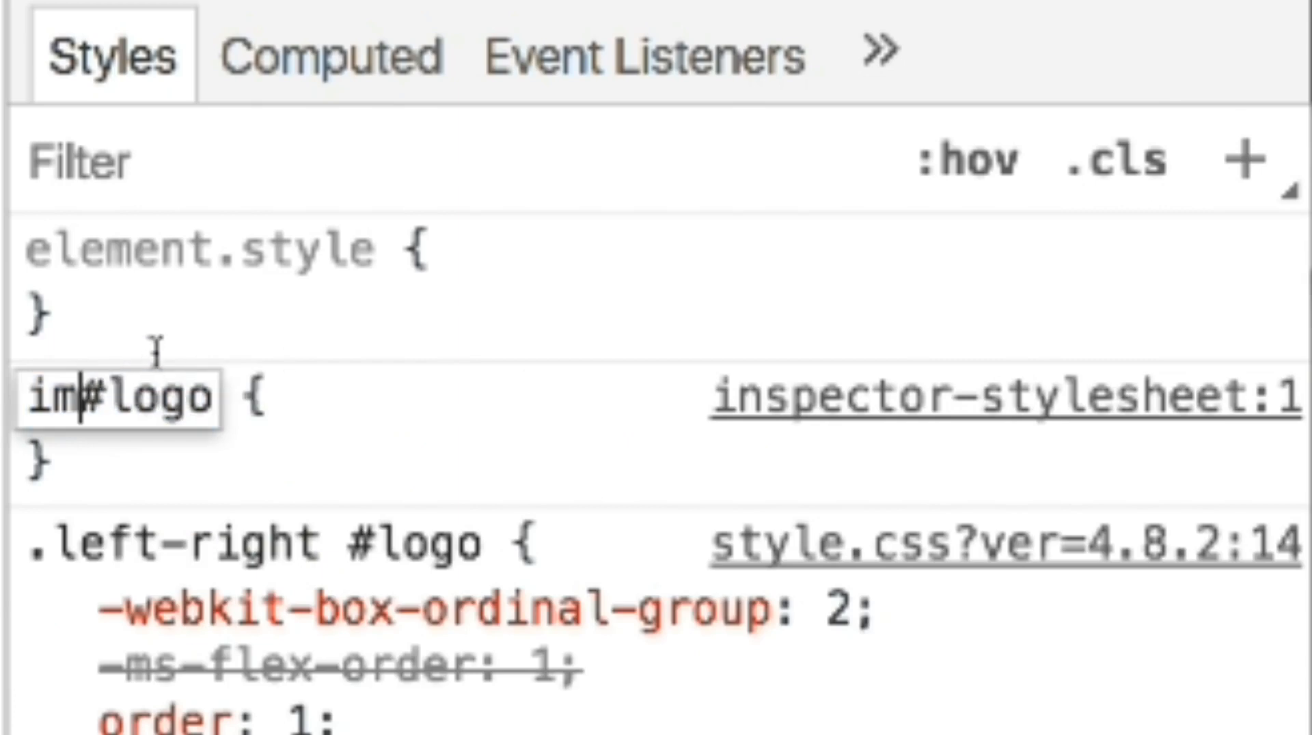
Create a #logo:hover rule with transform: translateY(-5px).
key(Backspace)
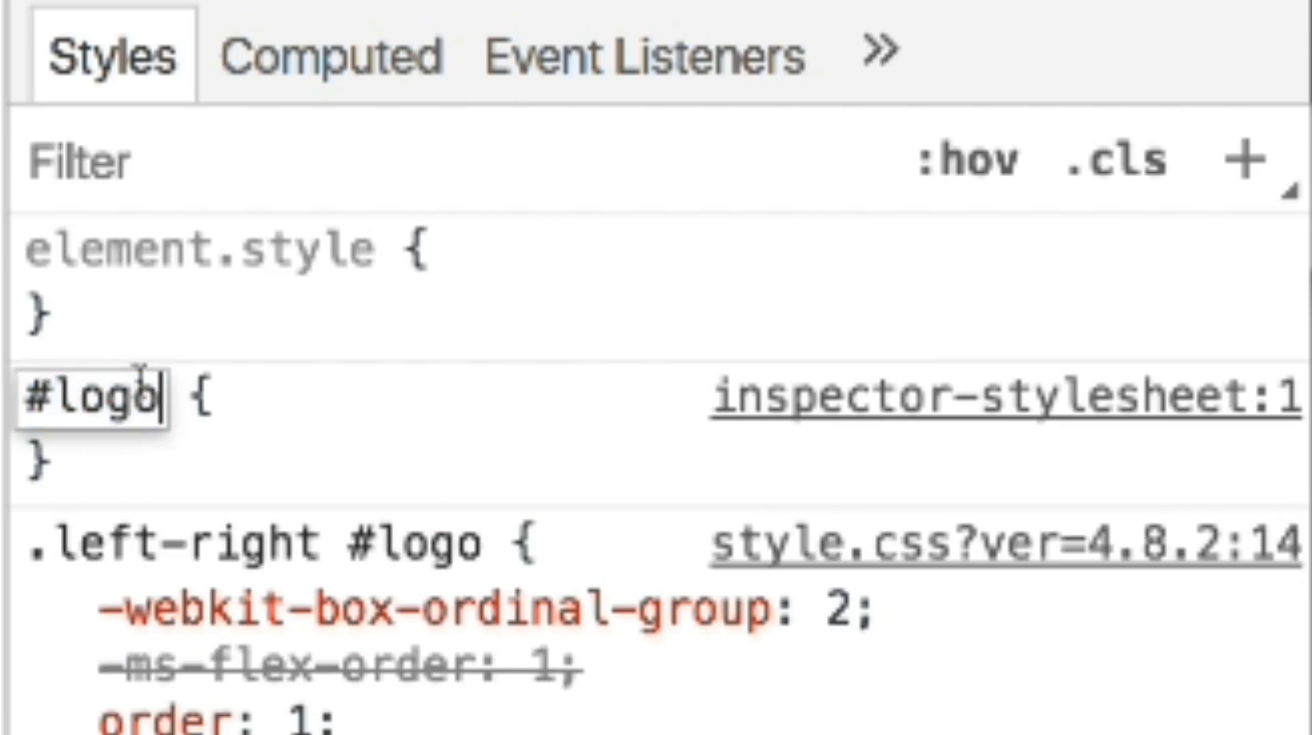
text(:hover)
text(transform: translateY;)
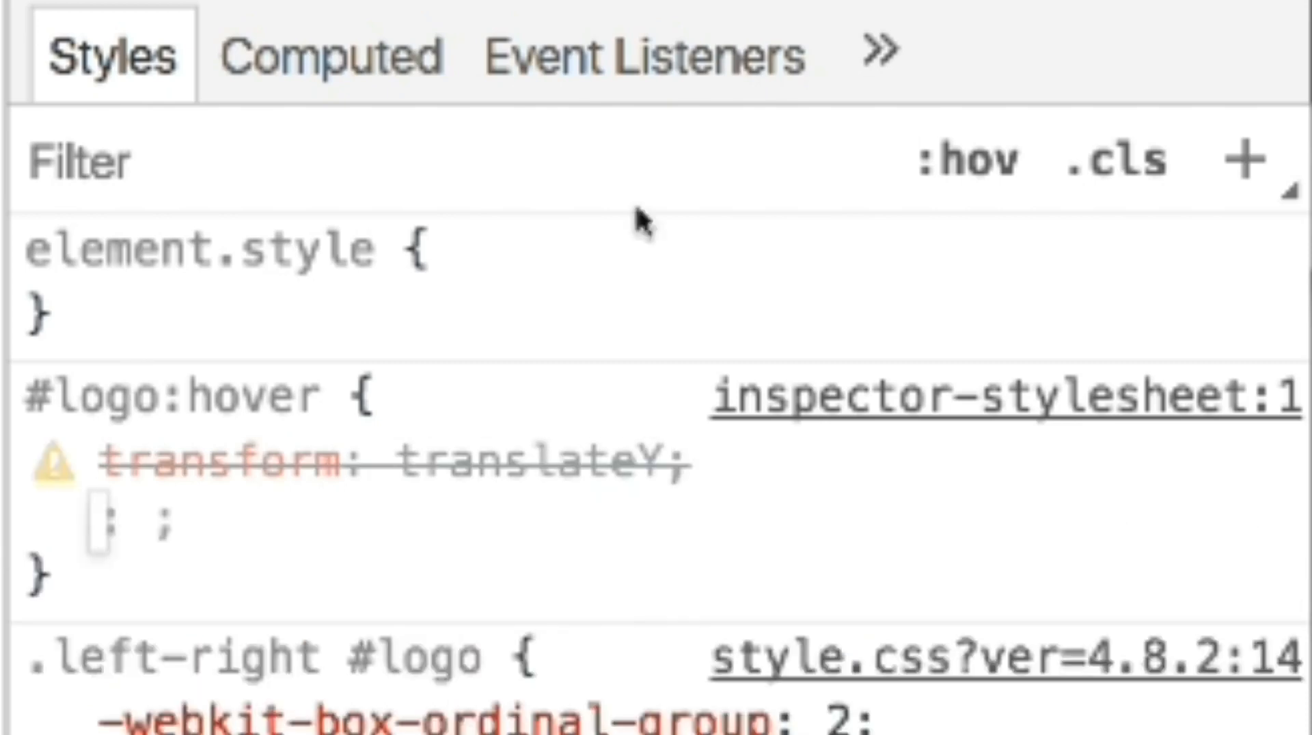
click(529, 469)
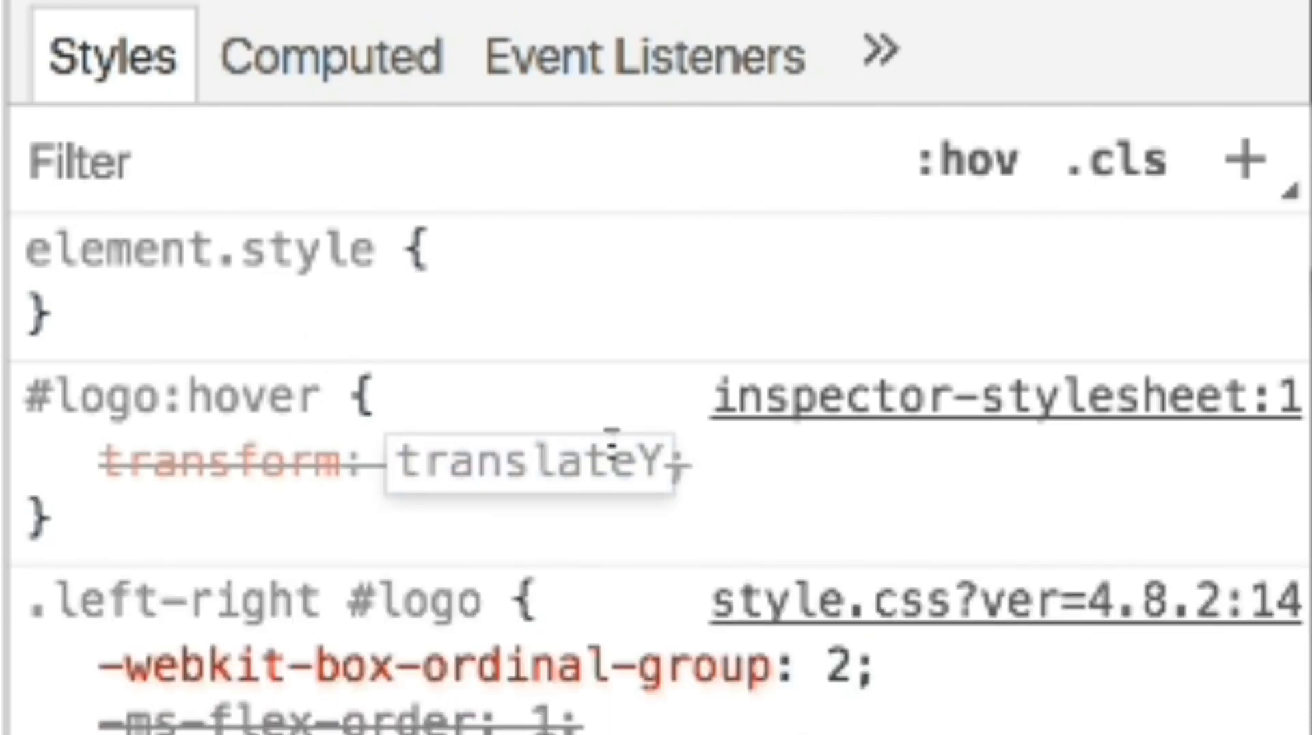
text((-5px)
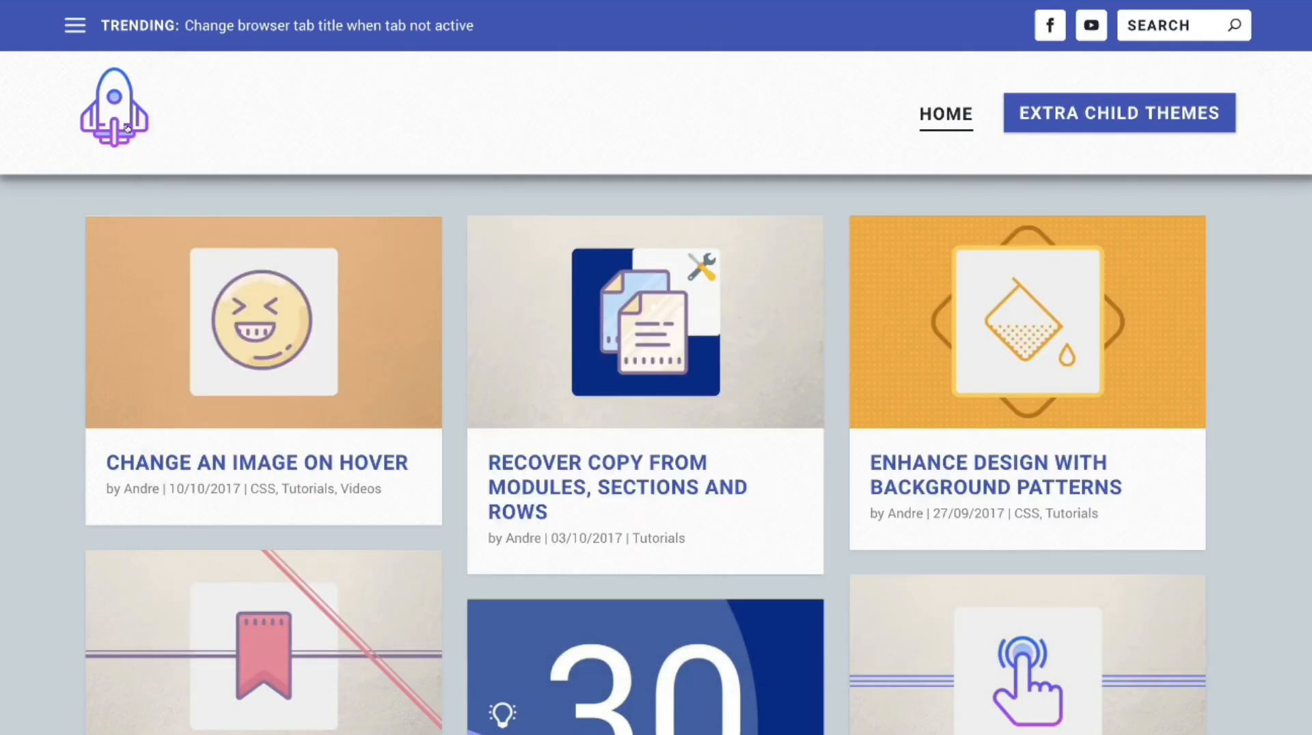
mouse_move(181, 195)
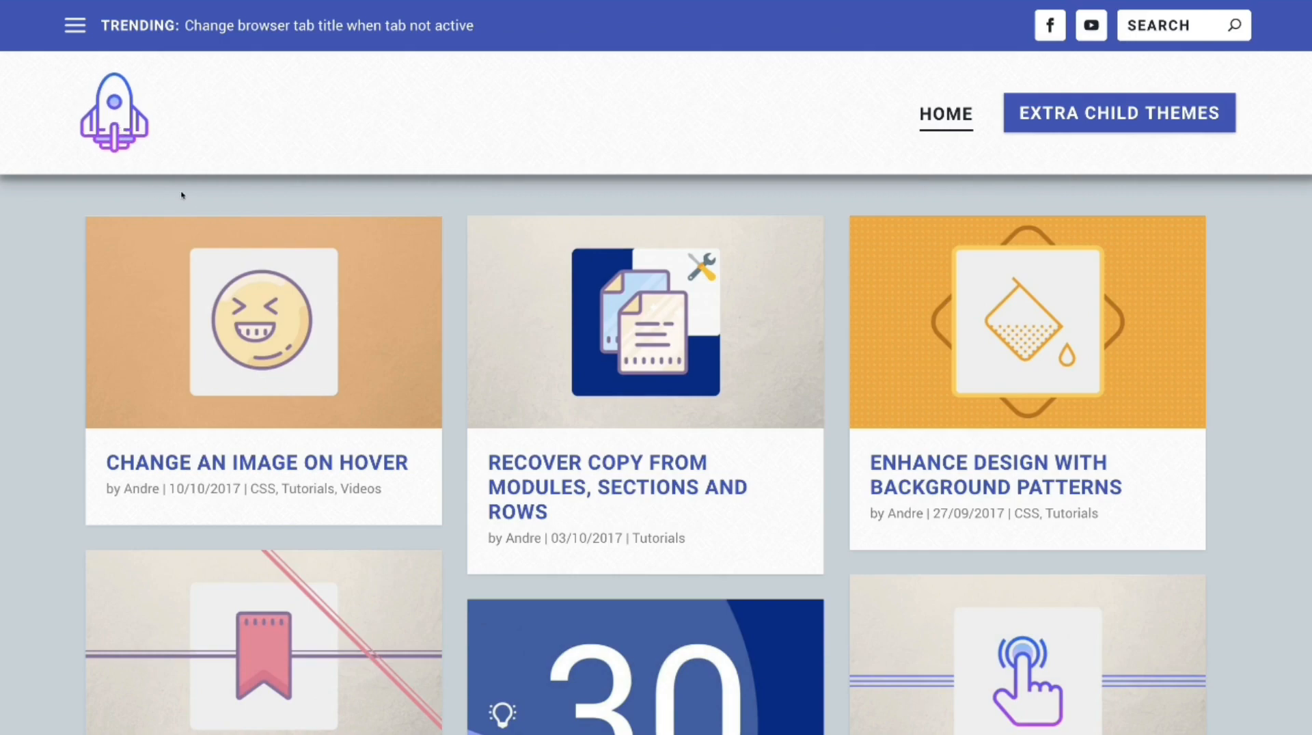
mouse_move(254, 150)
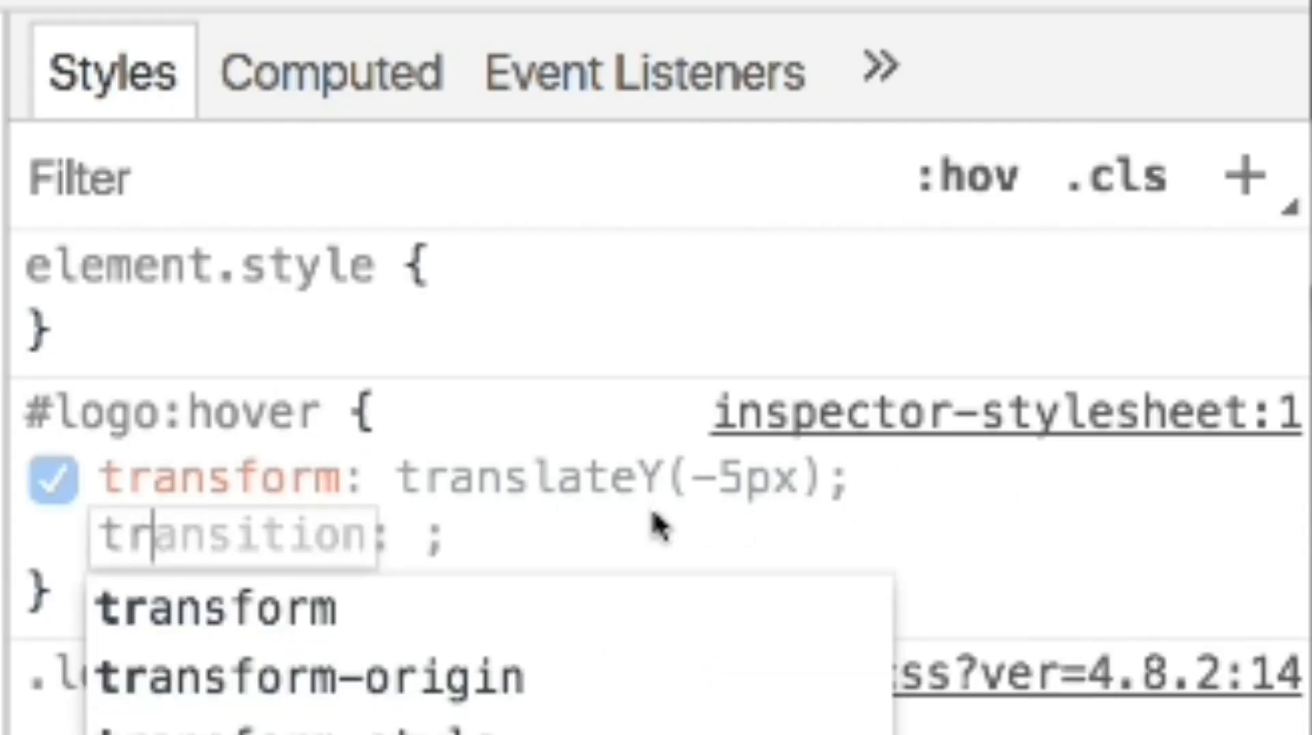
Add transition: .3s all to the #logo:hover rule.
key(Tab)
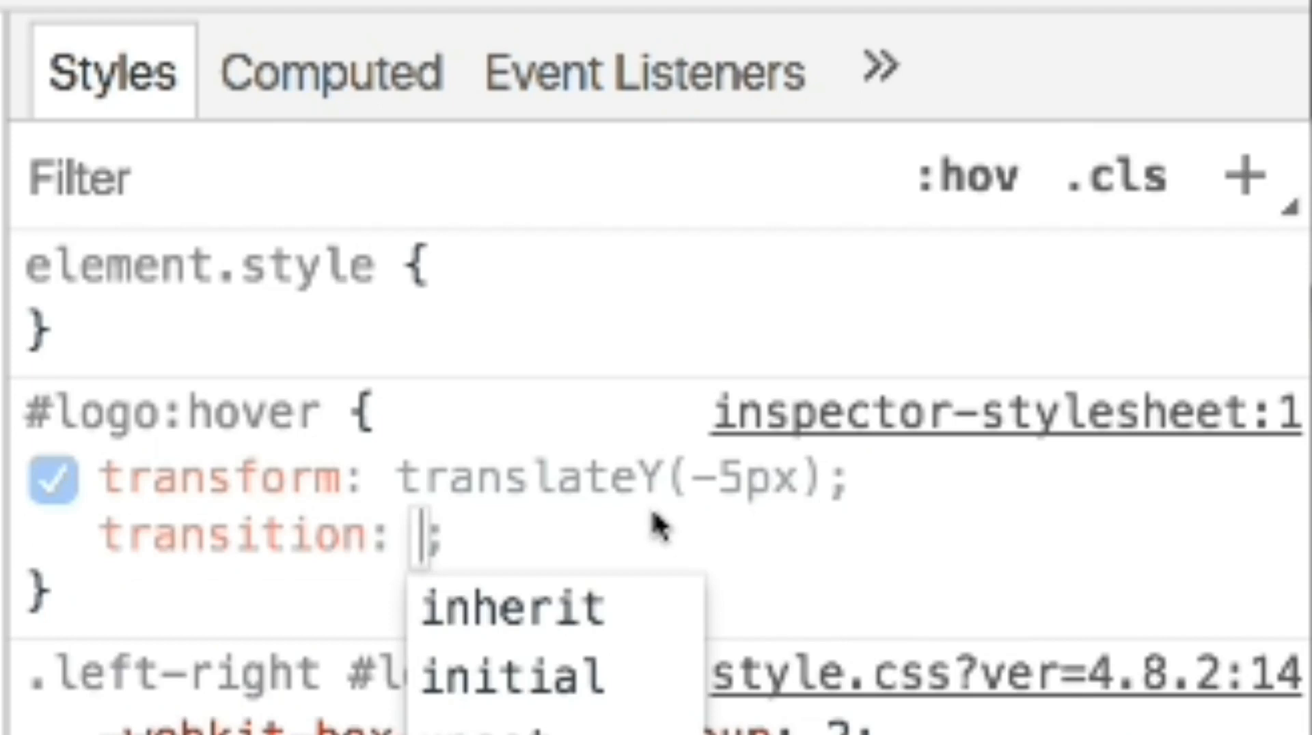
text(.3s all)
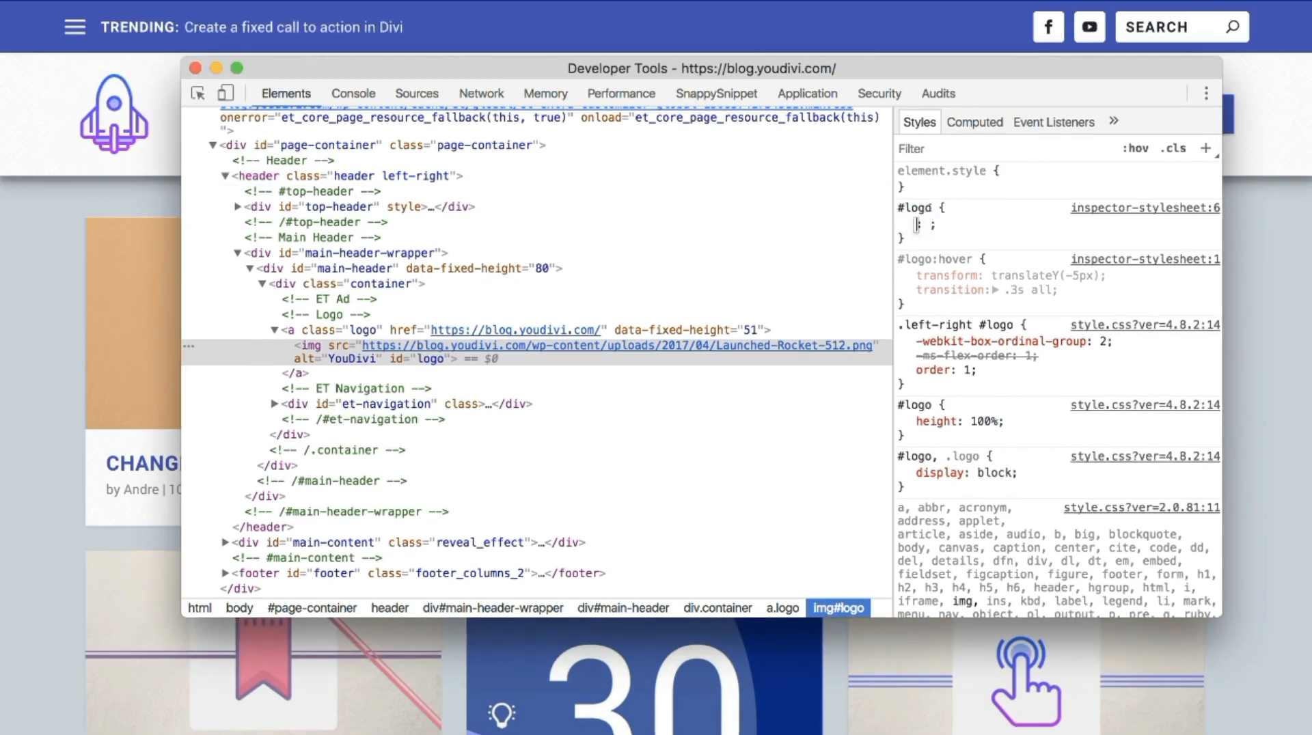
Give the separate #logo rule a transition: .3s declaration.
text(transition:)
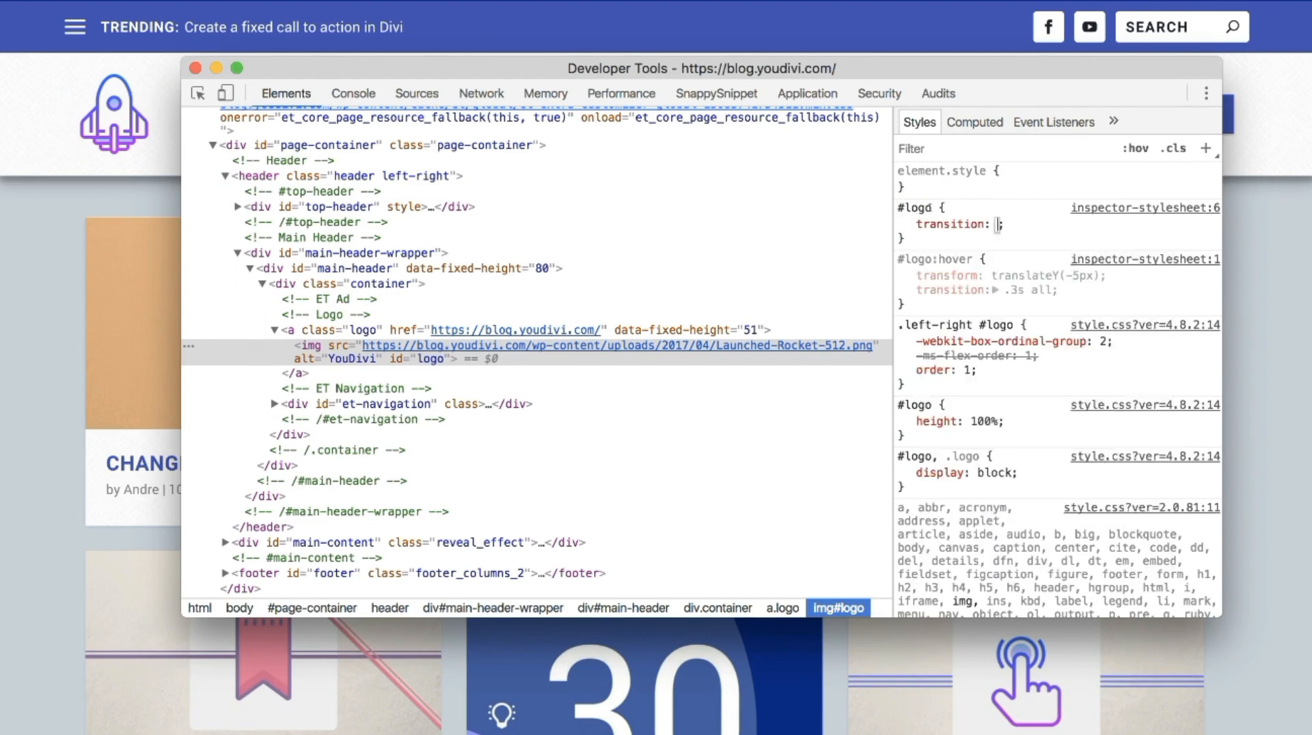
text(.3)
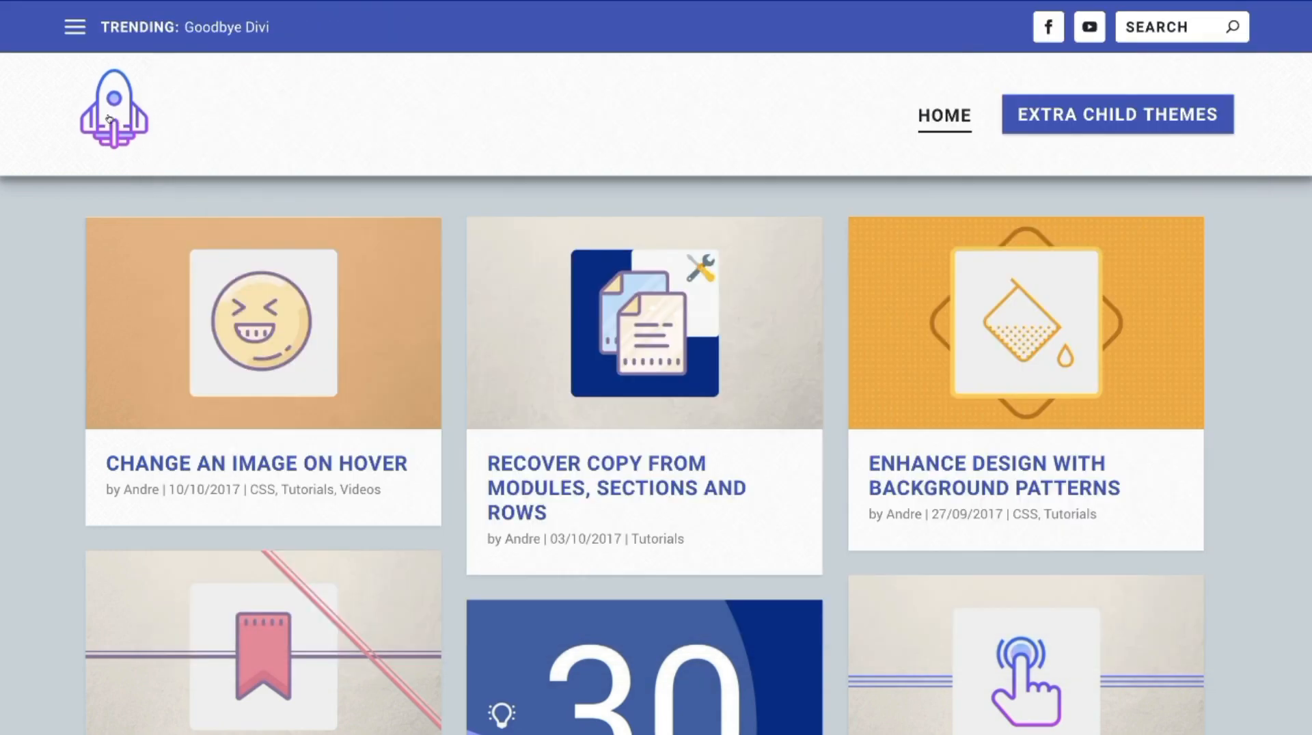
mouse_move(186, 200)
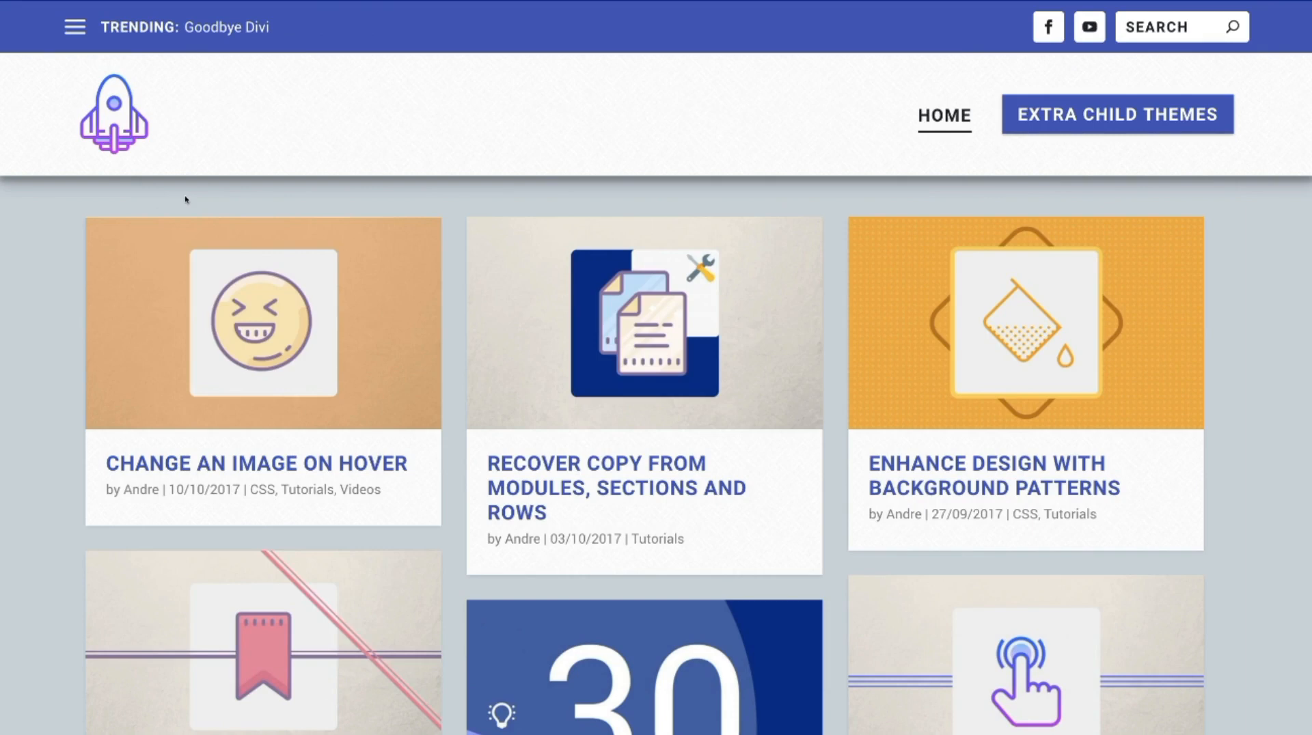